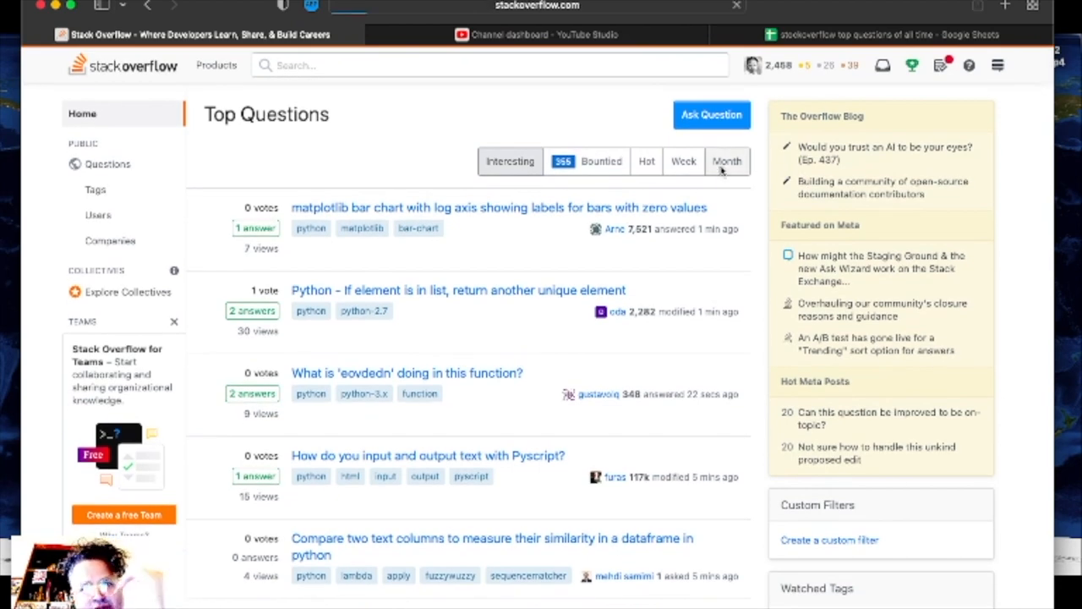
Step: Switch Top Questions to the Month tab, showing the 158-vote Heroku/GitHub error first
{"action": "left_click", "coordinate": [726, 161]}
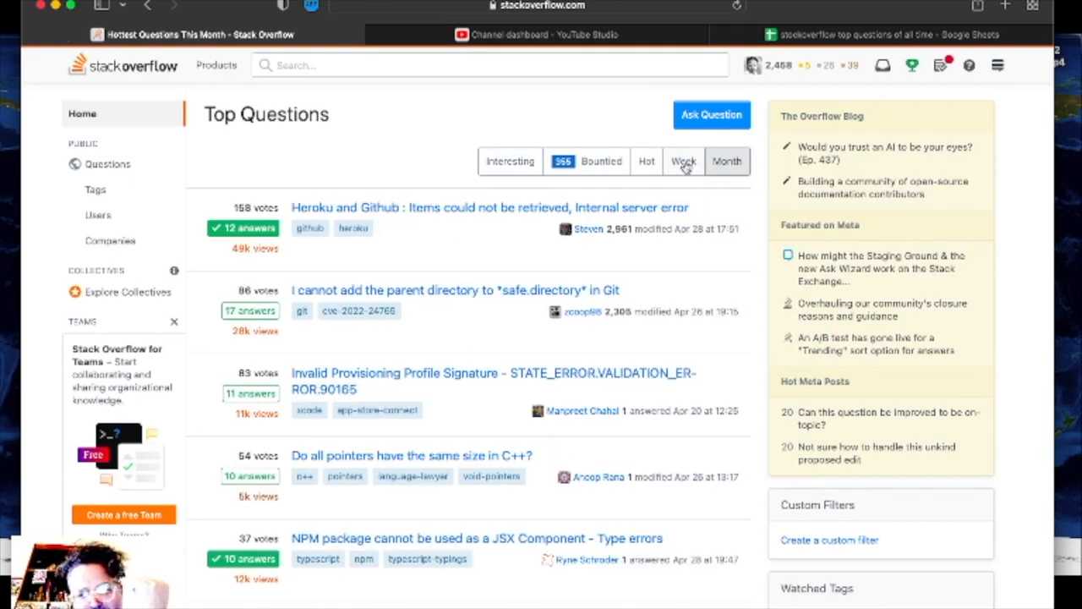
{"action": "mouse_move", "coordinate": [683, 161]}
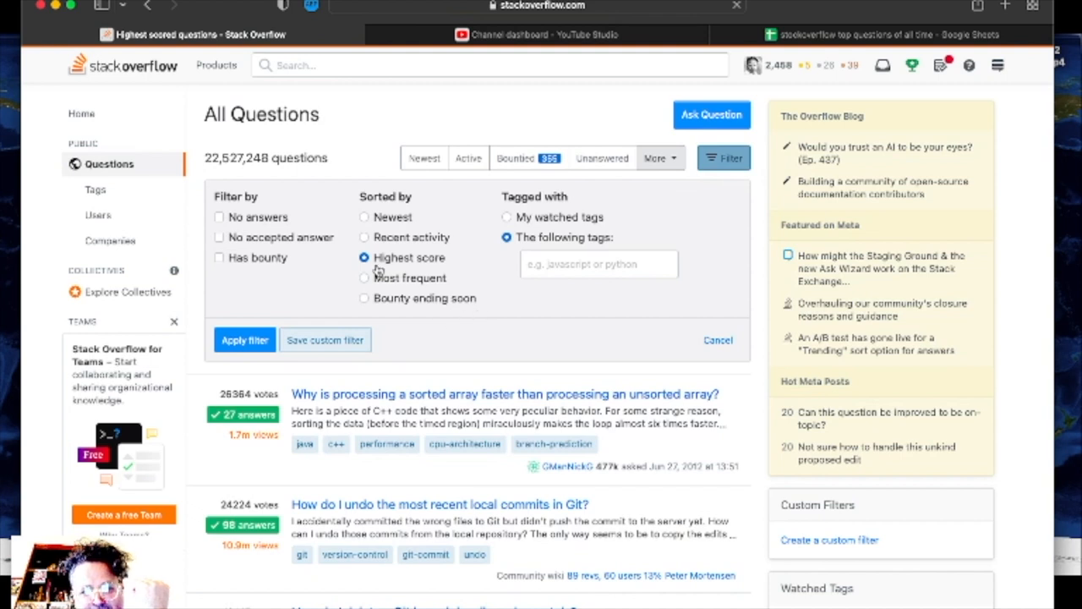
Step: Try Most frequent ordering, then apply Highest score, topped by the 26,364-vote sorted-array question
{"action": "left_click", "coordinate": [363, 278]}
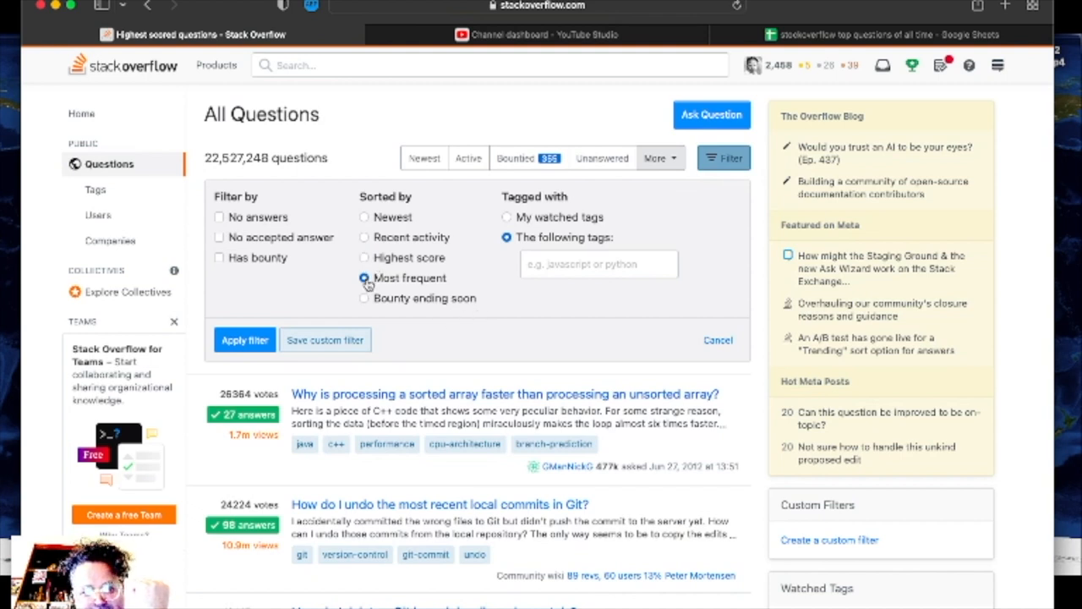
{"action": "left_click", "coordinate": [363, 257]}
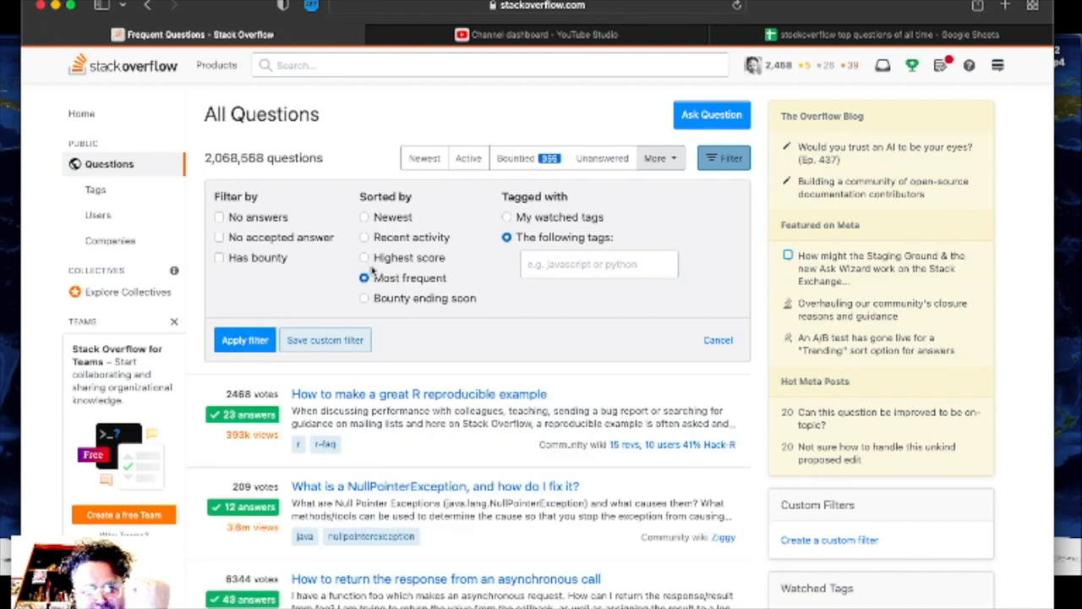
{"action": "left_click", "coordinate": [363, 257]}
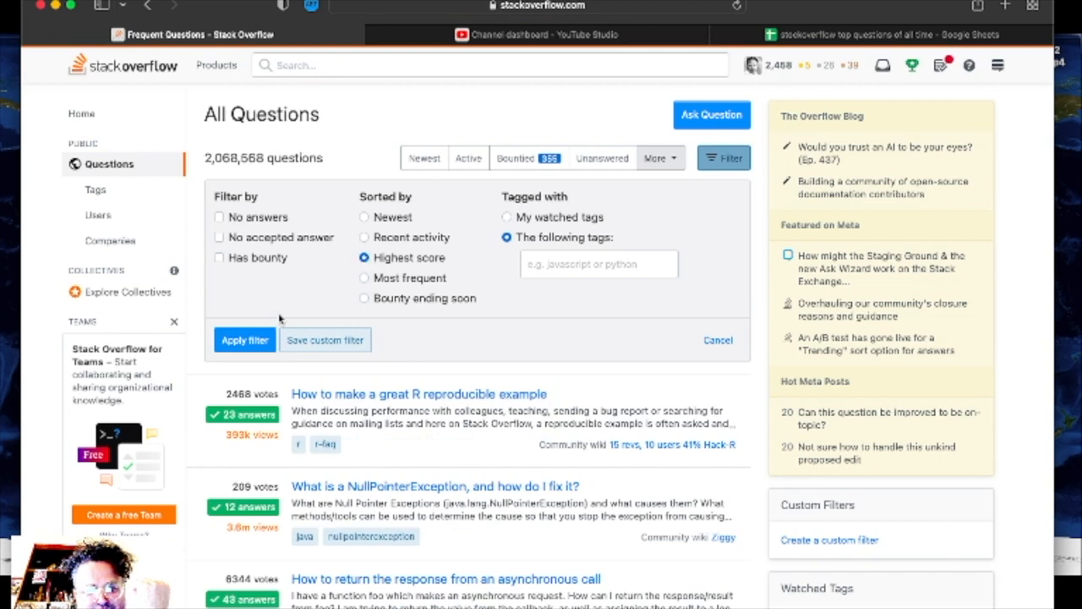
{"action": "left_click", "coordinate": [244, 339]}
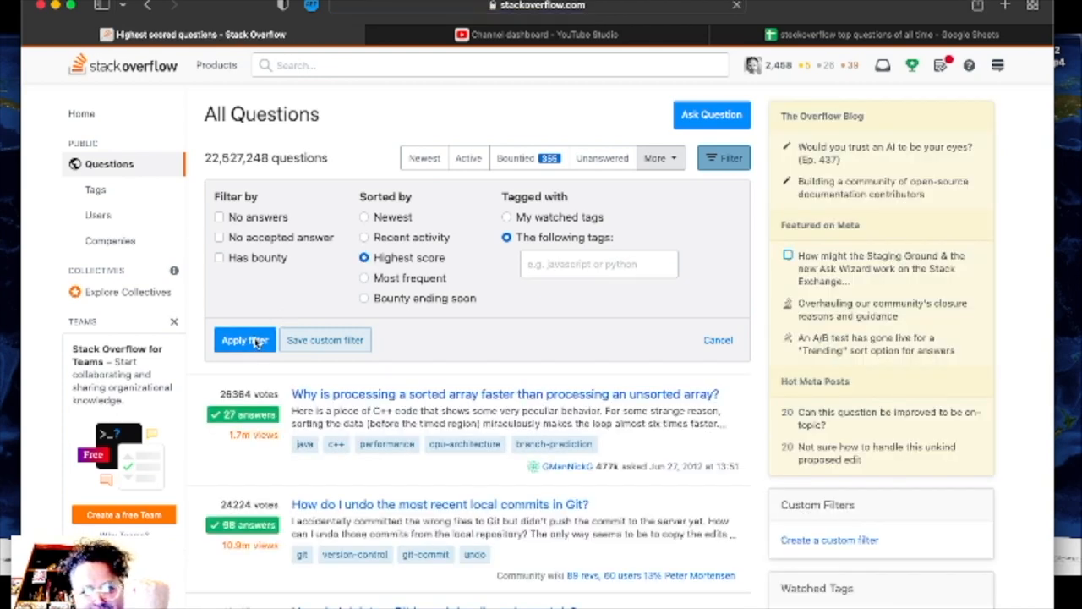
{"action": "left_click", "coordinate": [244, 339]}
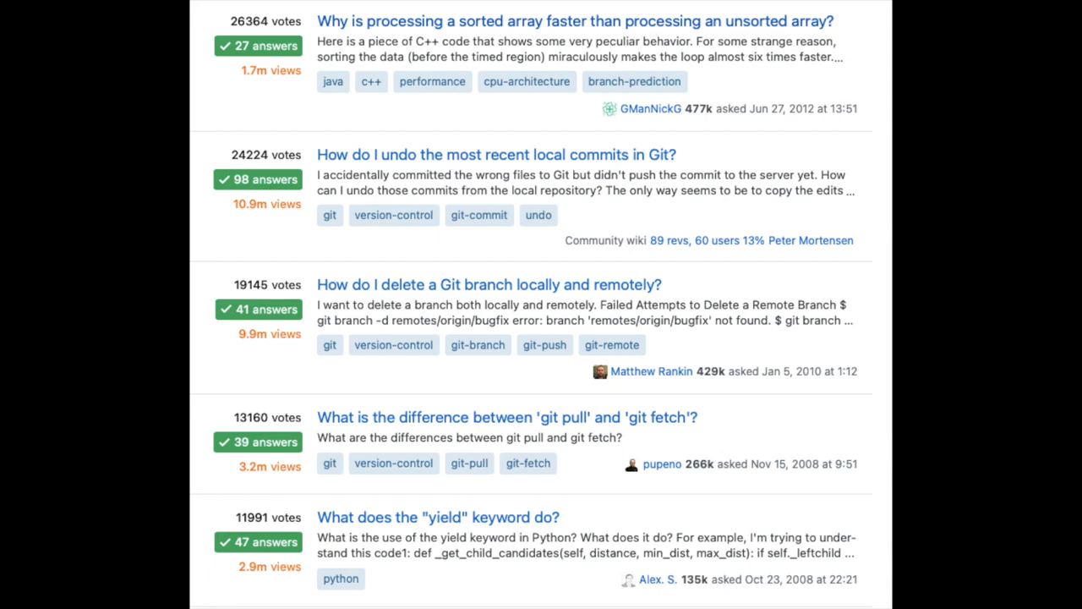
Step: Scroll the top-scored list down to Git revert, __main__ and Java pass-by-value questions (~7,340 votes)
{"action": "scroll", "scroll_direction": "down", "scroll_amount": 3}
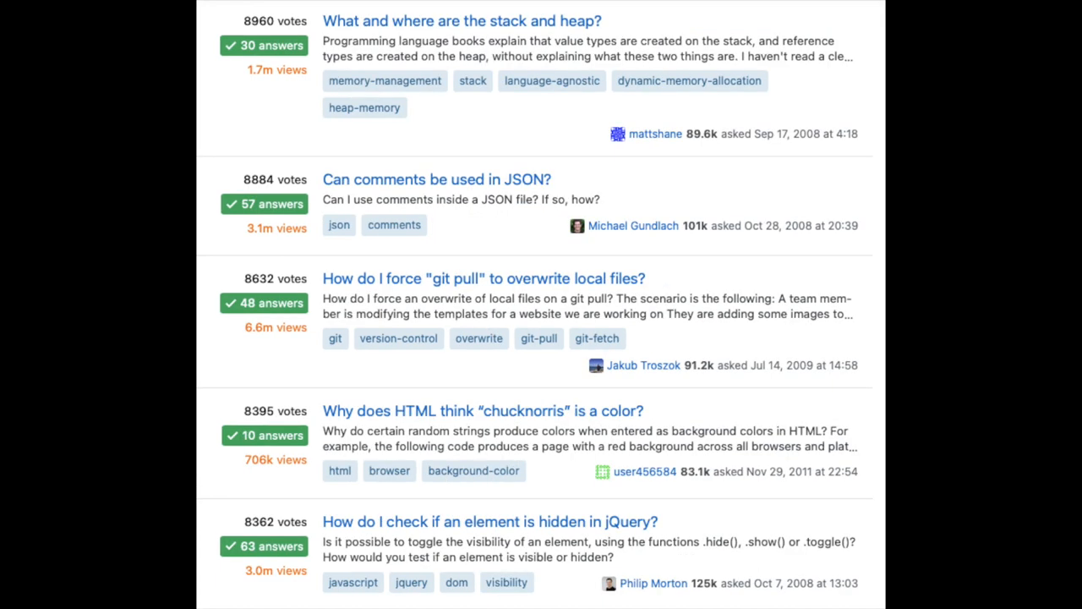
{"action": "scroll", "scroll_direction": "down", "scroll_amount": 3}
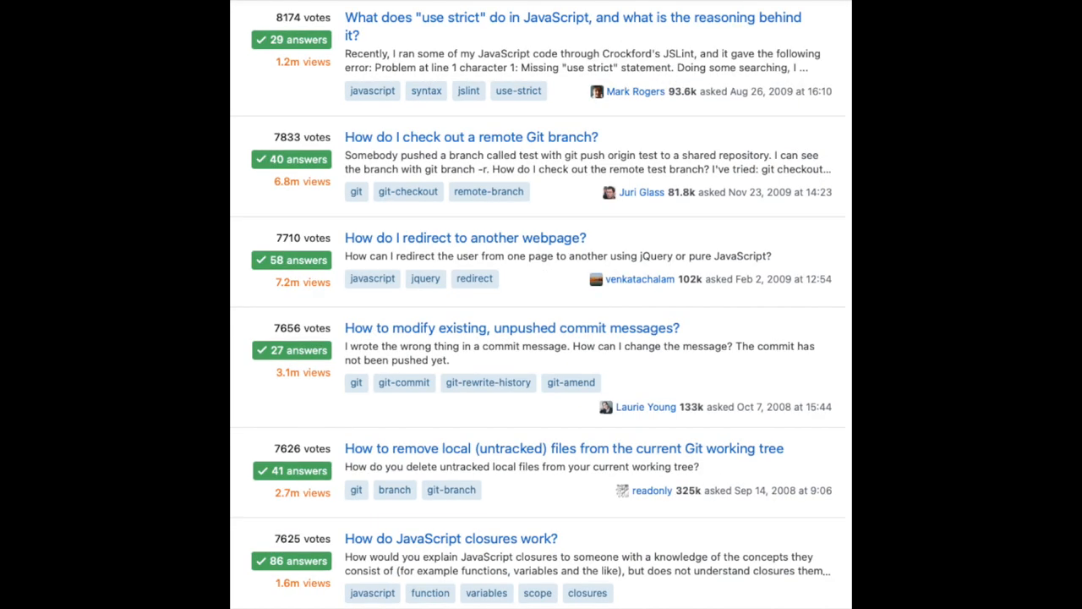
{"action": "scroll", "scroll_direction": "down", "scroll_amount": 3}
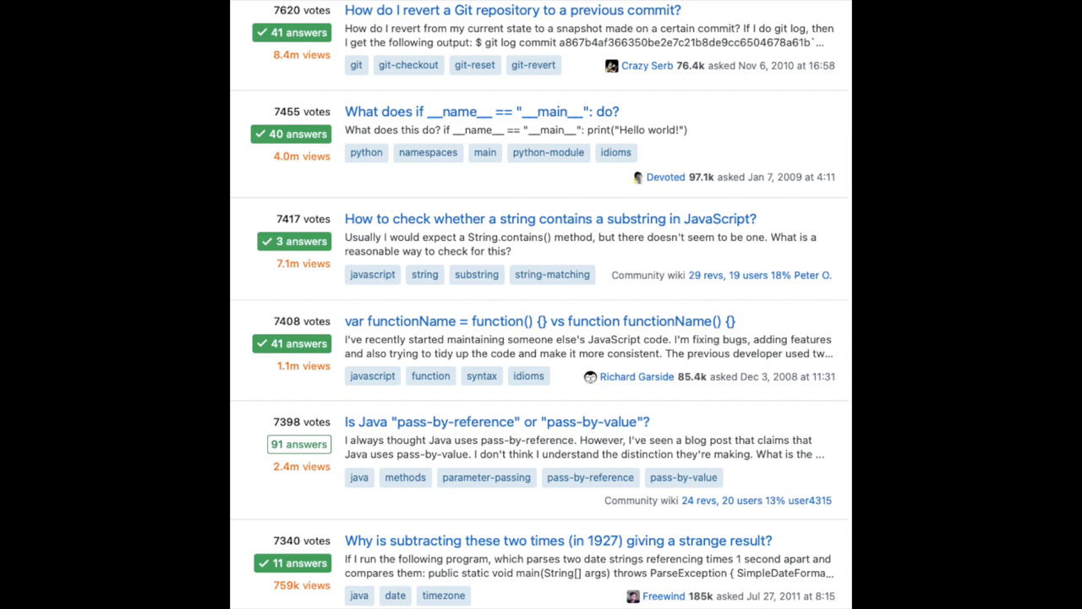